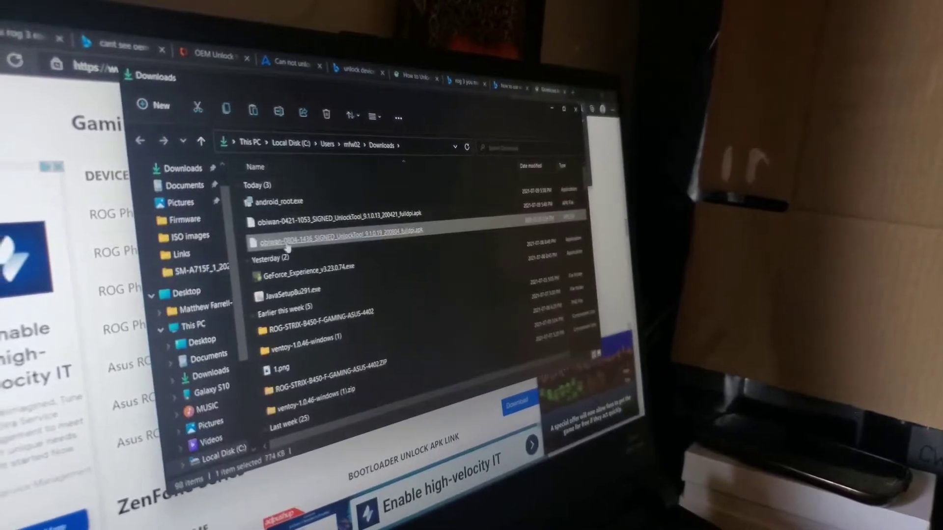
Step: Show the context-menu actions for the obiwan UnlockTool APK listed under Today in Downloads
right_click(312, 243)
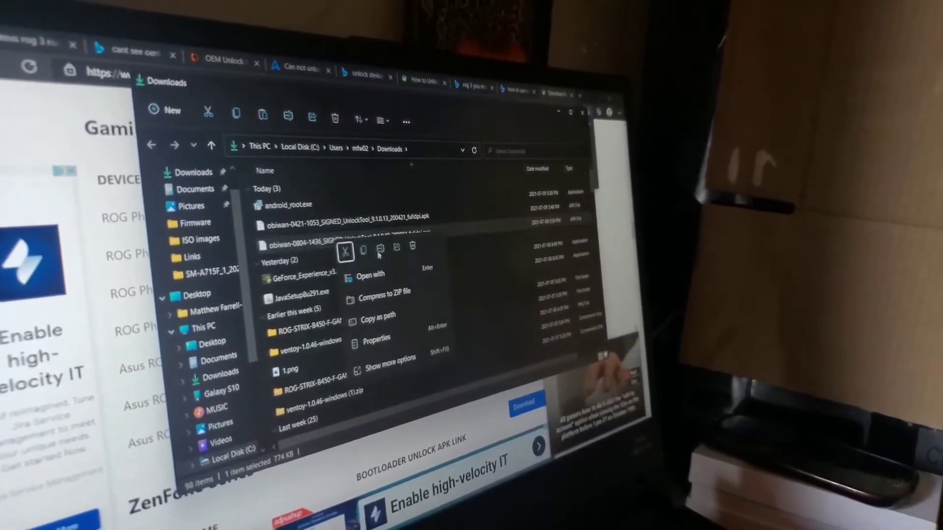